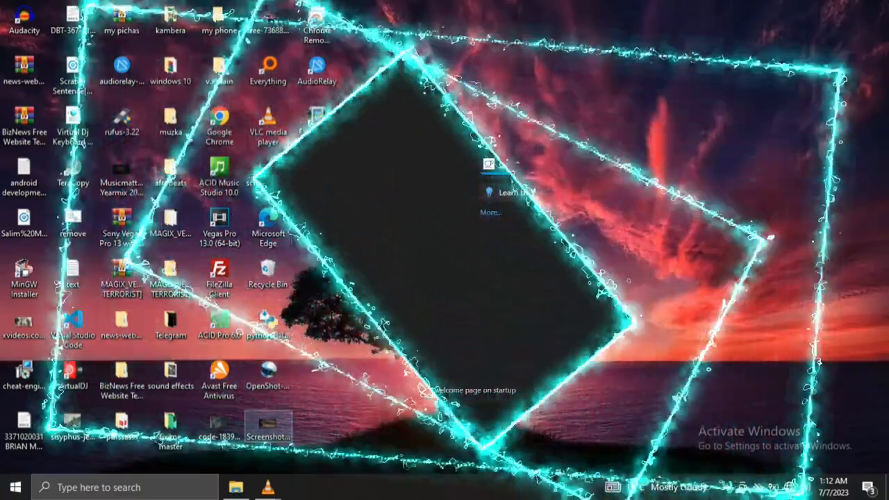
# - Launch Visual Studio Code from its desktop shortcut to reach the Welcome page
pyautogui.doubleClick(69, 325)
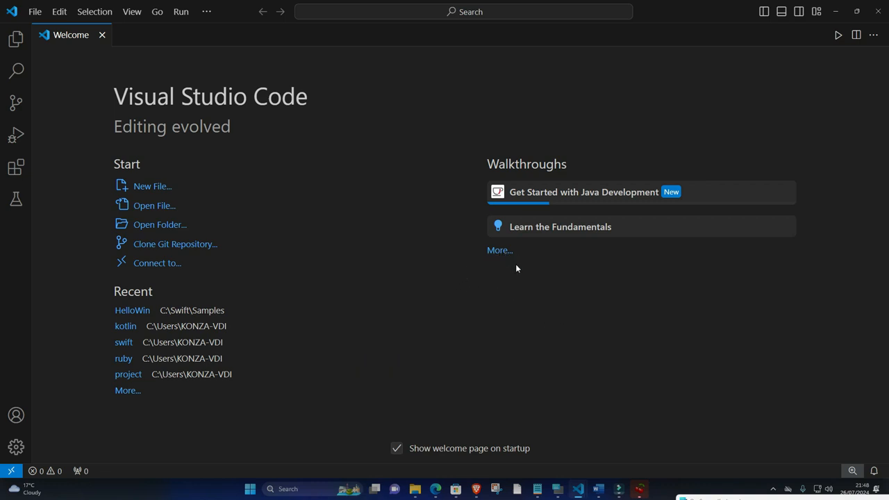
pyautogui.moveTo(389, 334)
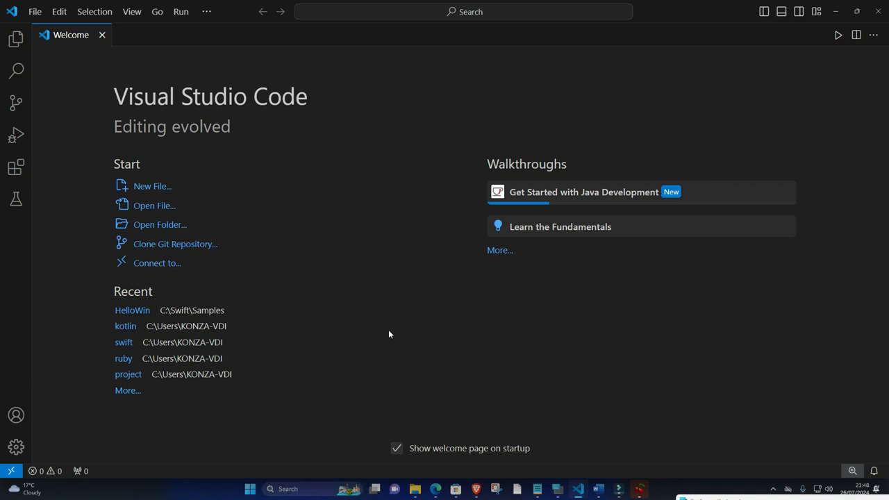
pyautogui.moveTo(14, 167)
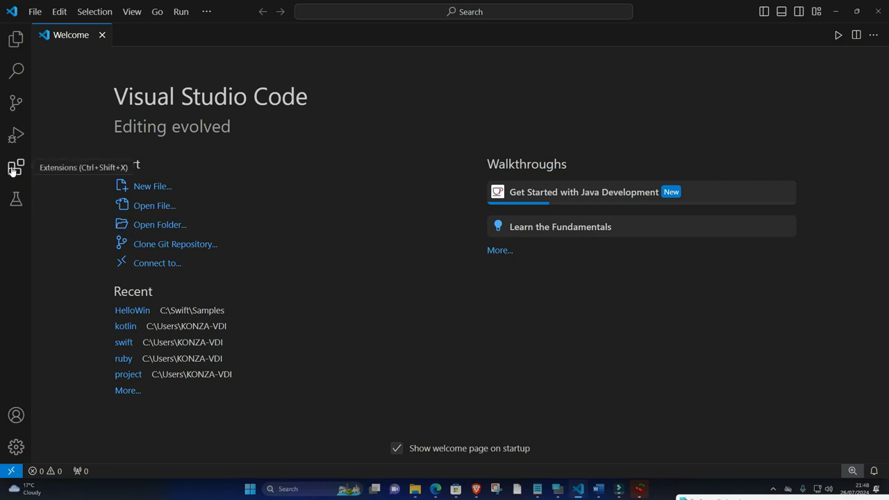
# - Browse the installed extensions list in the Extensions view
pyautogui.click(14, 166)
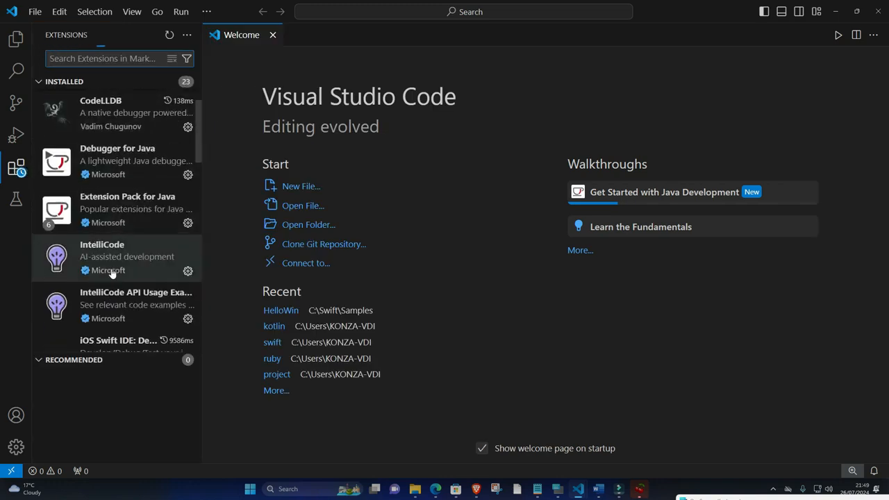
pyautogui.scroll(-3)
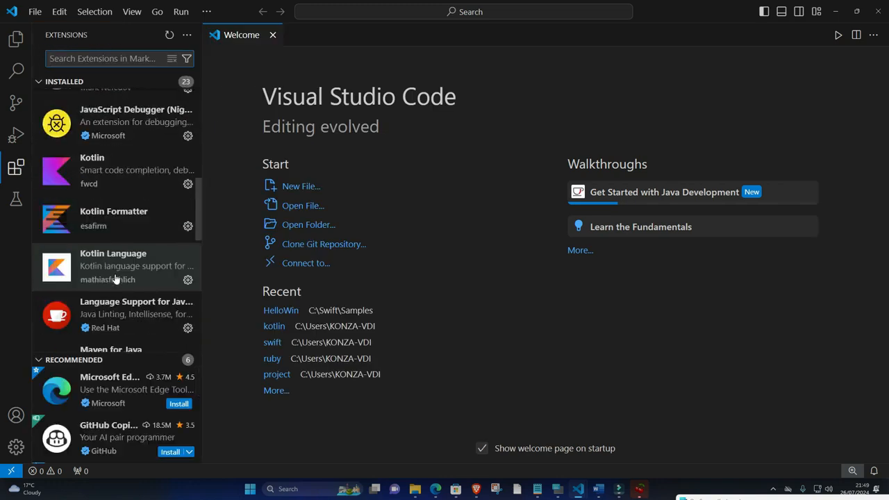
pyautogui.scroll(-3)
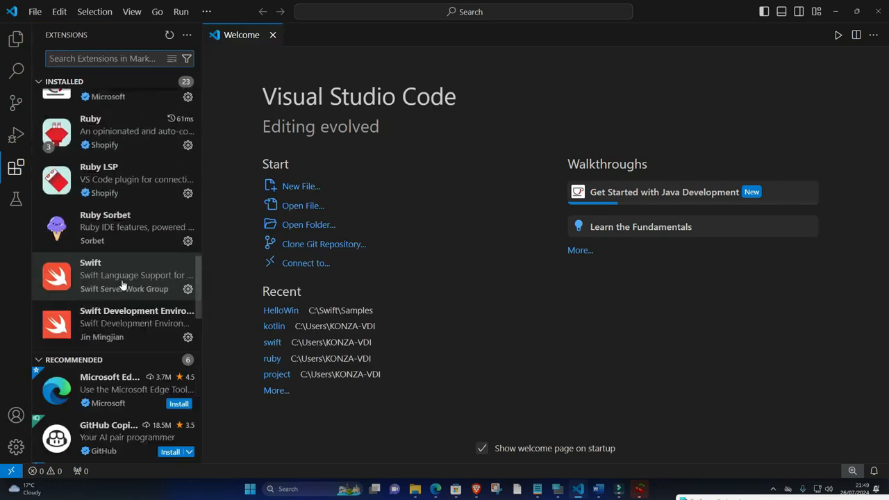
pyautogui.scroll(-3)
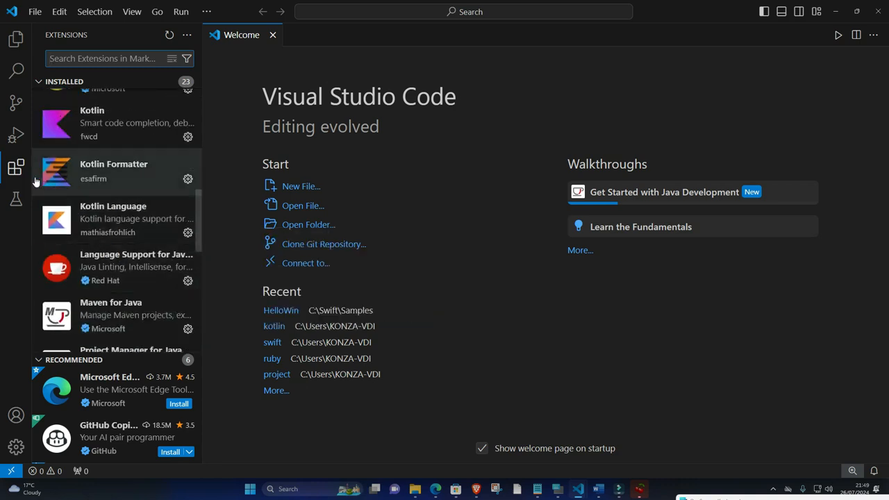
# - Visit the Run and Debug and Source Control views, then return to the Explorer and split the editor
pyautogui.click(17, 135)
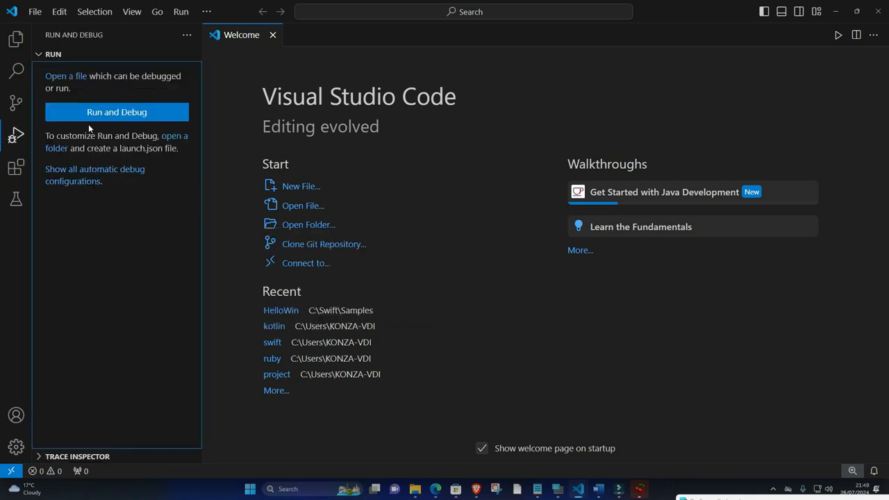
pyautogui.click(14, 103)
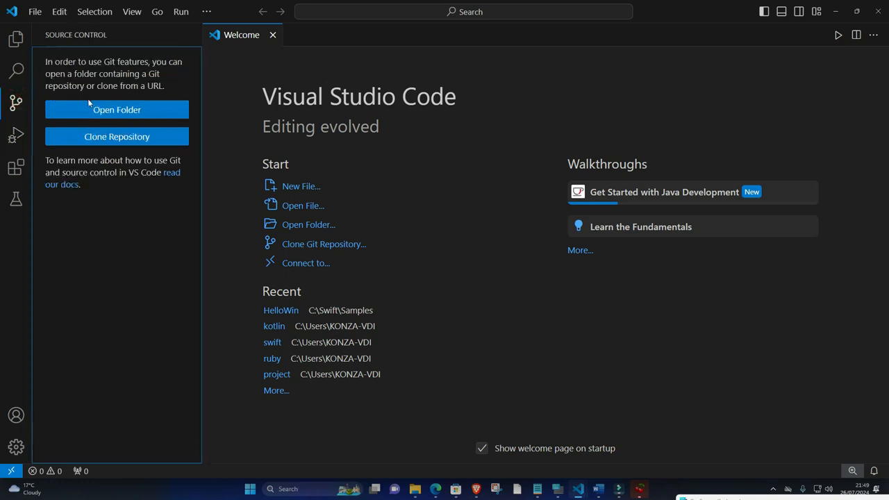
pyautogui.click(14, 40)
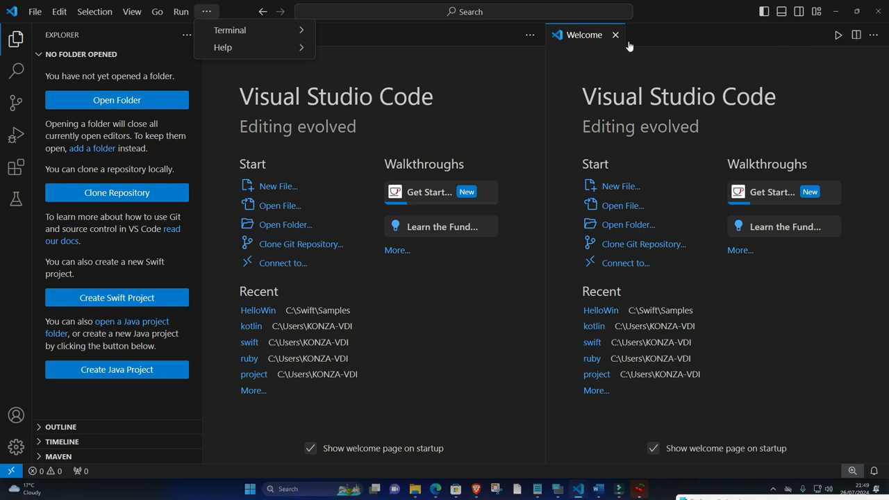
pyautogui.click(222, 47)
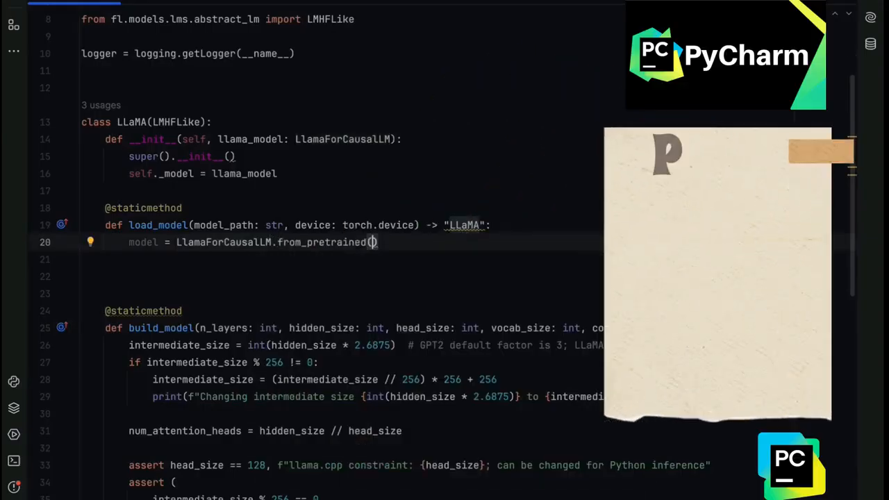
# - Finish load_model with from_pretrained(model_path) and return LLaMA(model), then browse the Dockerfile
pyautogui.write('model_path')
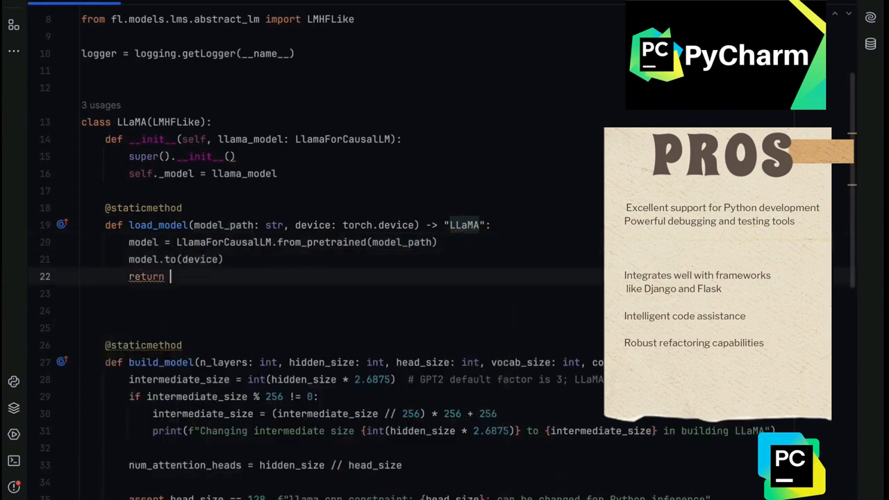
pyautogui.write('LLaMA(model)')
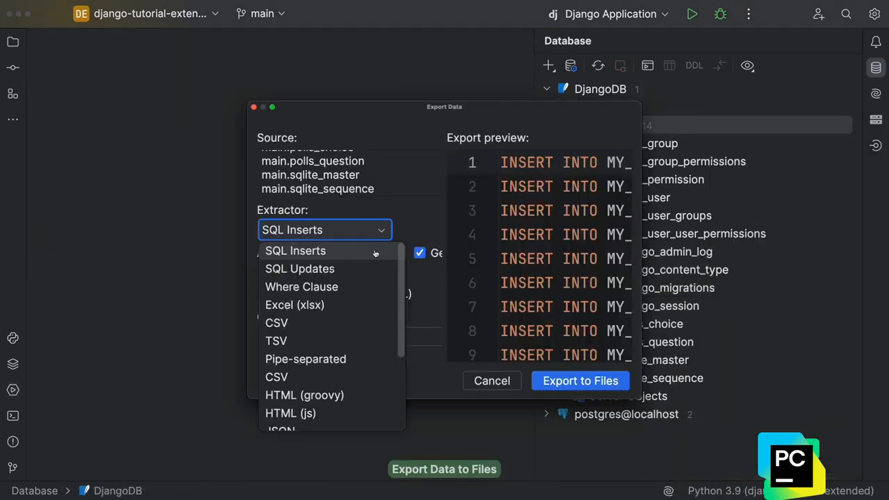
pyautogui.scroll(-3)
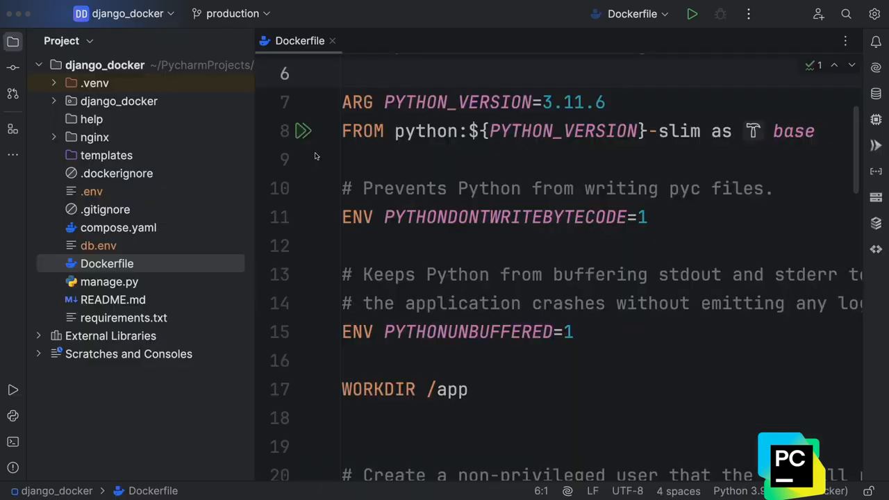
pyautogui.moveTo(323, 151)
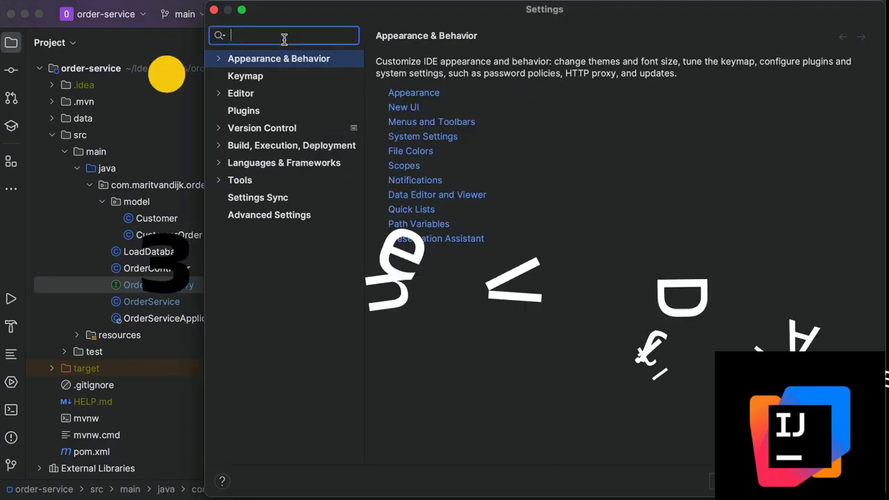
# - Search settings for 'inlay', then enter and leave Zen Mode for distraction-free code viewing
pyautogui.write('inlay')
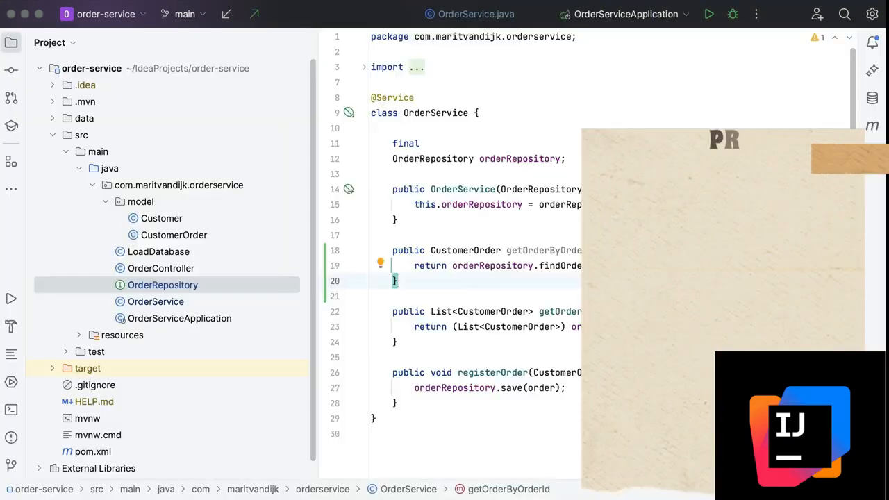
pyautogui.write('lear')
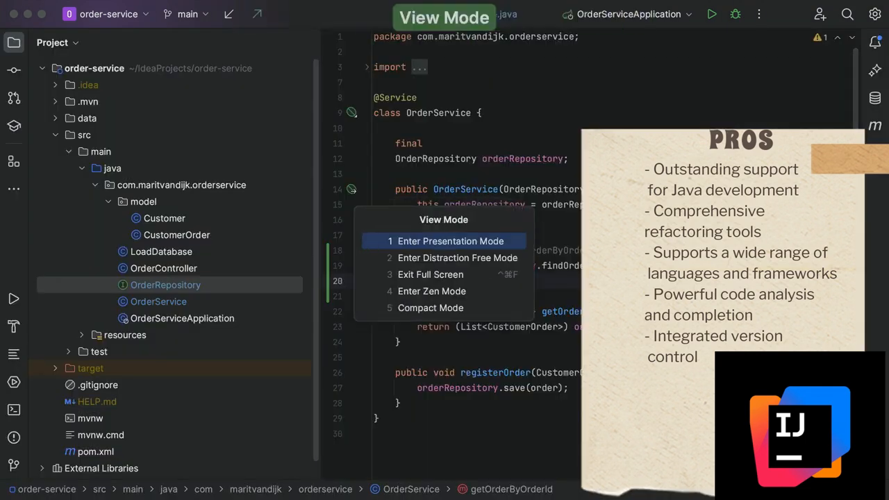
pyautogui.click(431, 292)
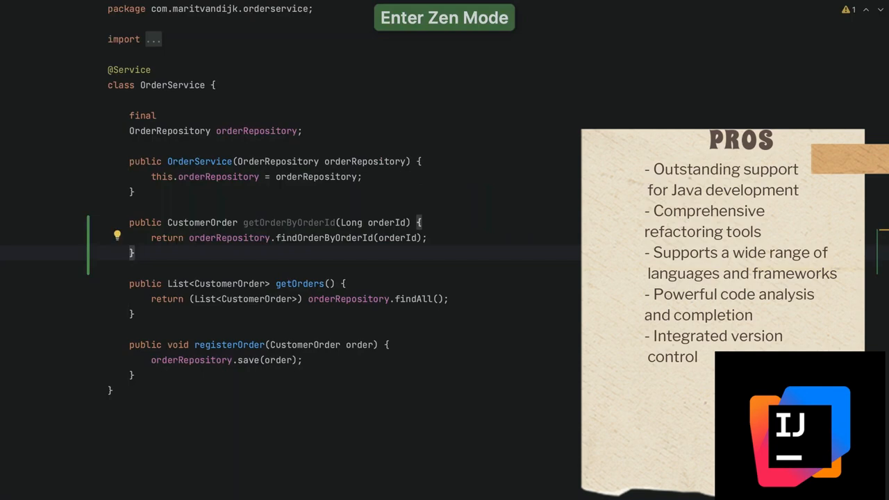
pyautogui.click(444, 17)
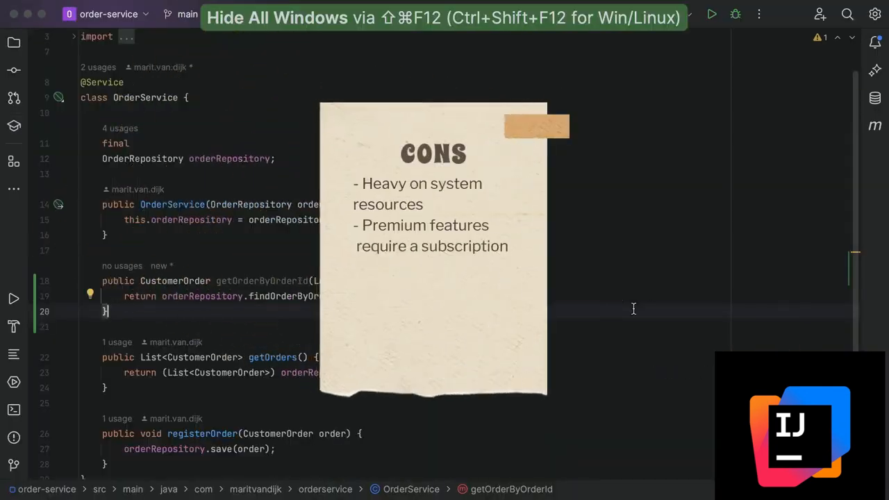
# - Find and start the Learn IDE Features lessons beside OrderService
pyautogui.click(8, 43)
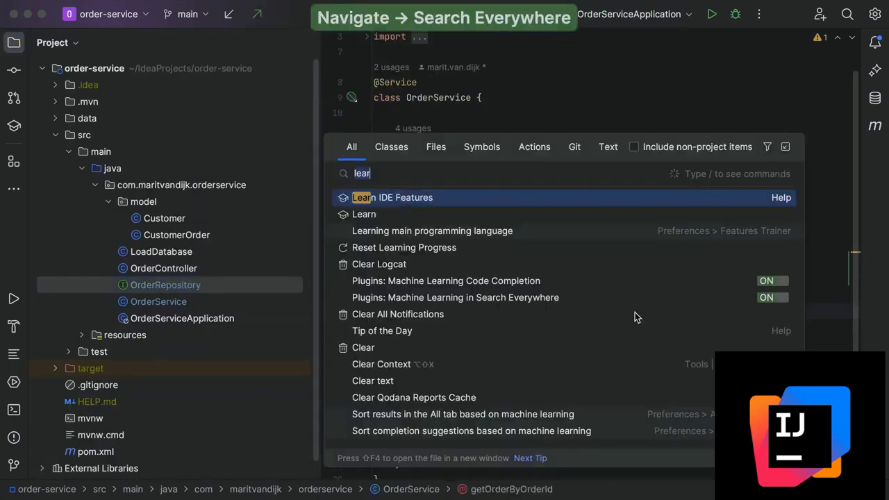
pyautogui.click(394, 198)
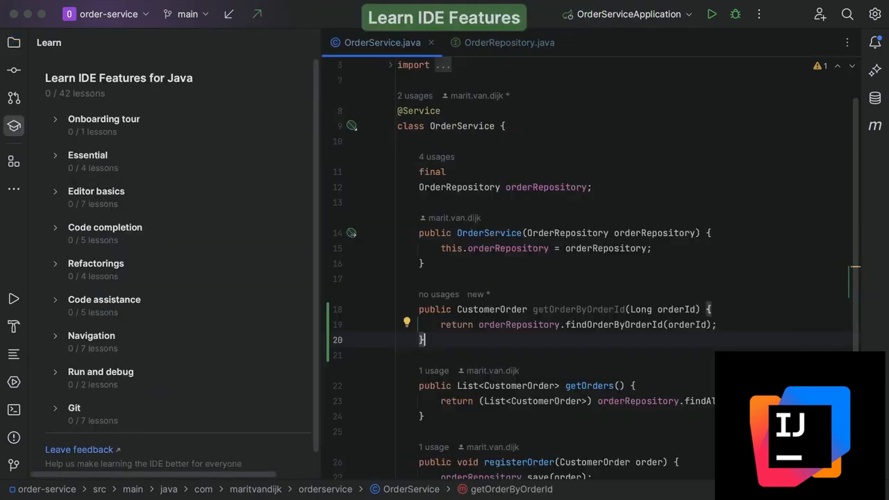
pyautogui.write('tab')
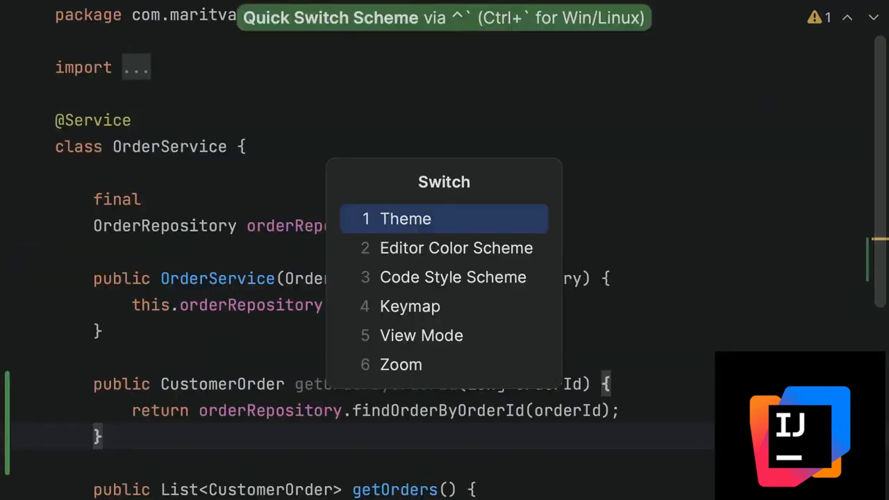
# - Complete getOrderByOrderId to return orderRepository.findOrderByOrderId(orderId) via code completion
pyautogui.press('Escape')
pyautogui.write('return o')
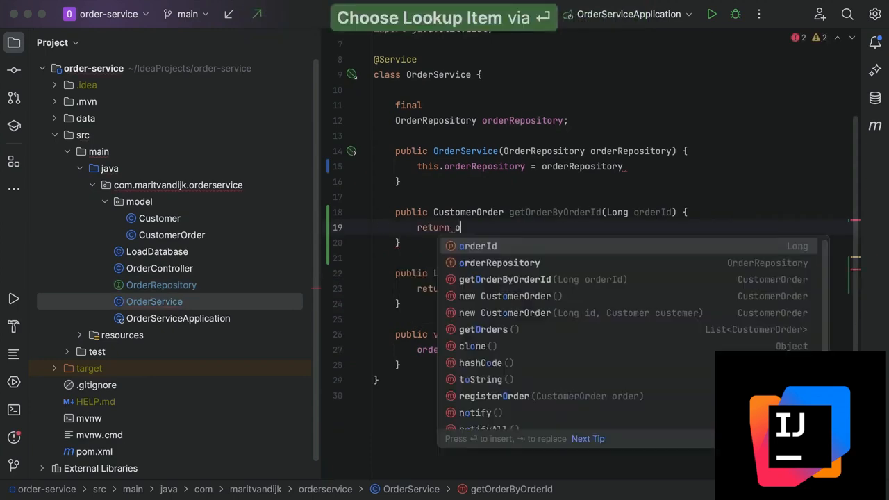
pyautogui.write('rderRepository.findOrderByOrderId(')
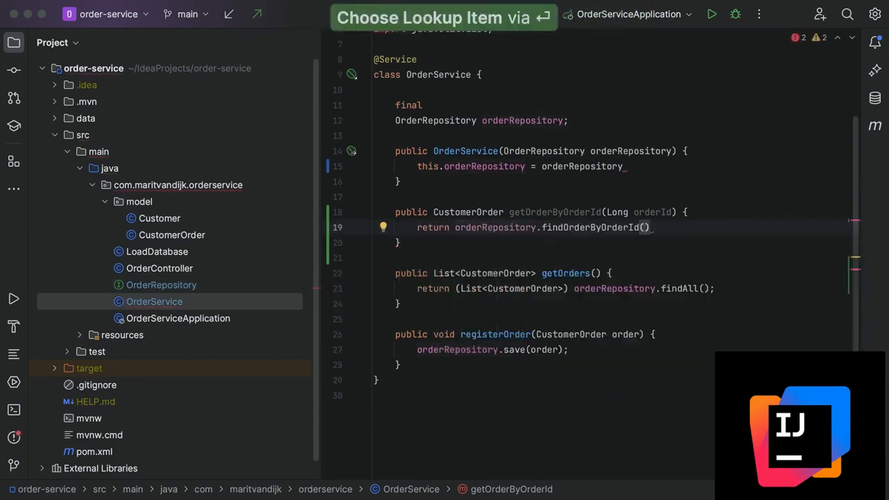
pyautogui.write('orderId')
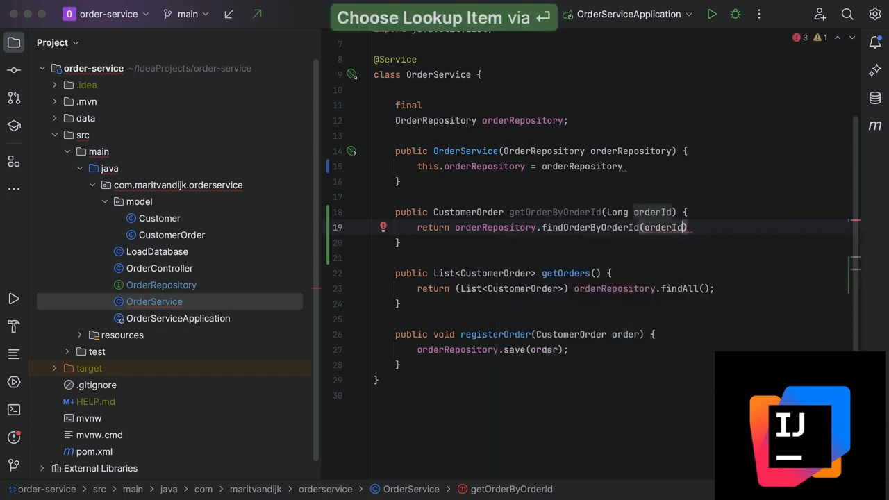
pyautogui.press('alt+enter')
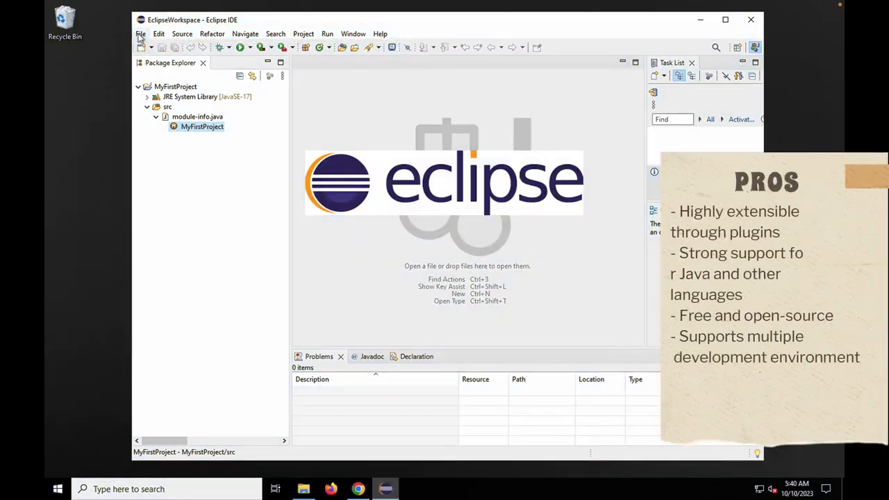
pyautogui.click(139, 34)
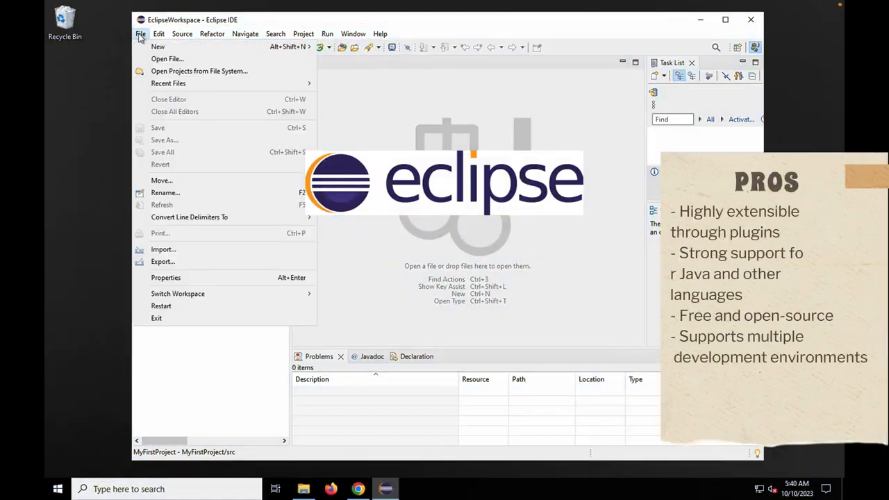
pyautogui.click(158, 33)
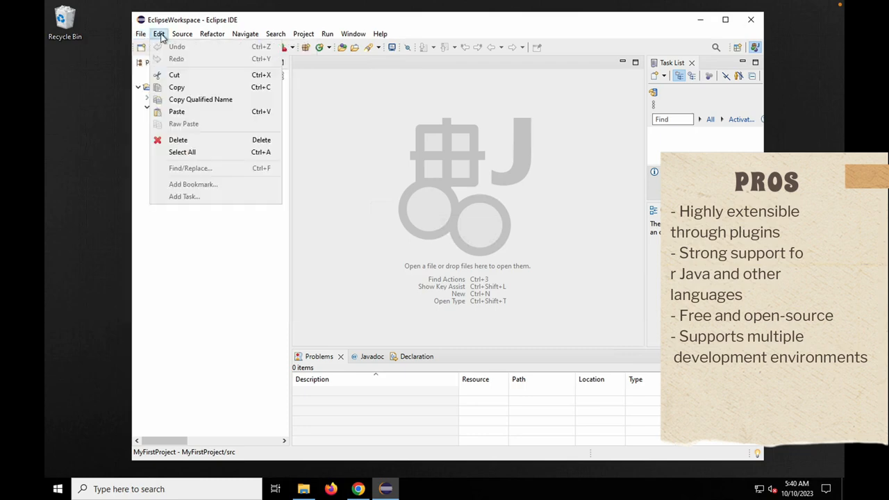
pyautogui.click(182, 33)
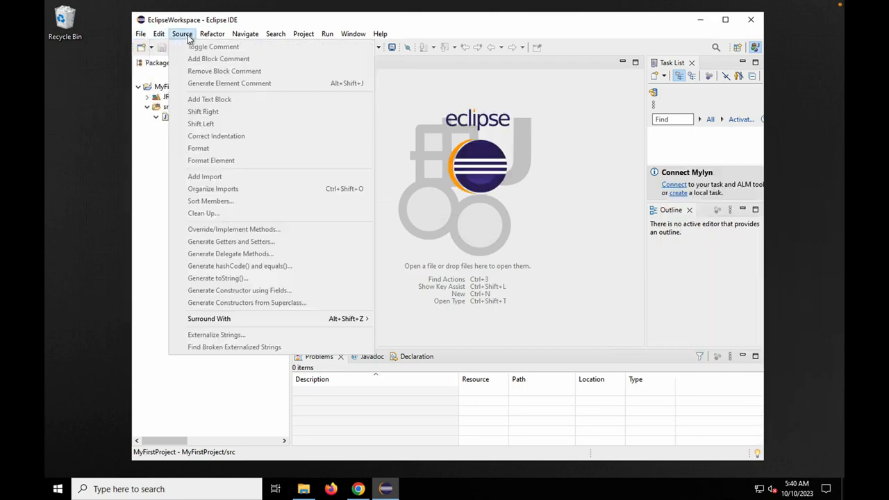
pyautogui.click(211, 33)
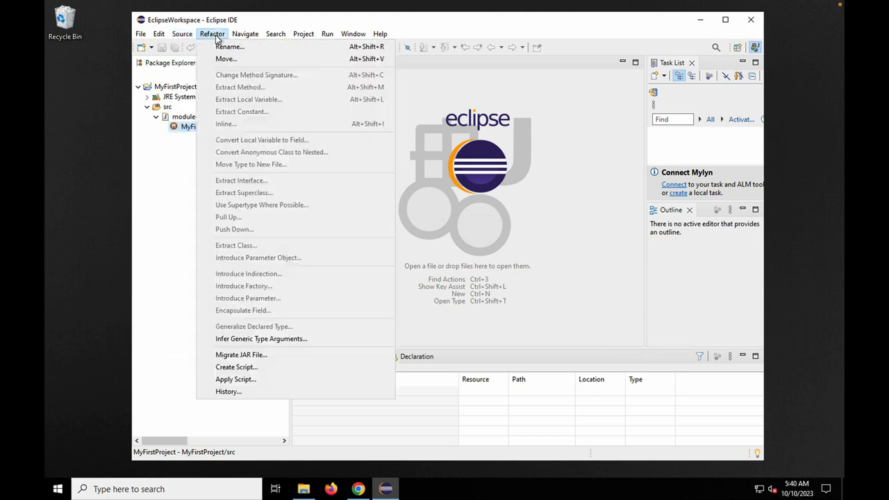
pyautogui.click(244, 33)
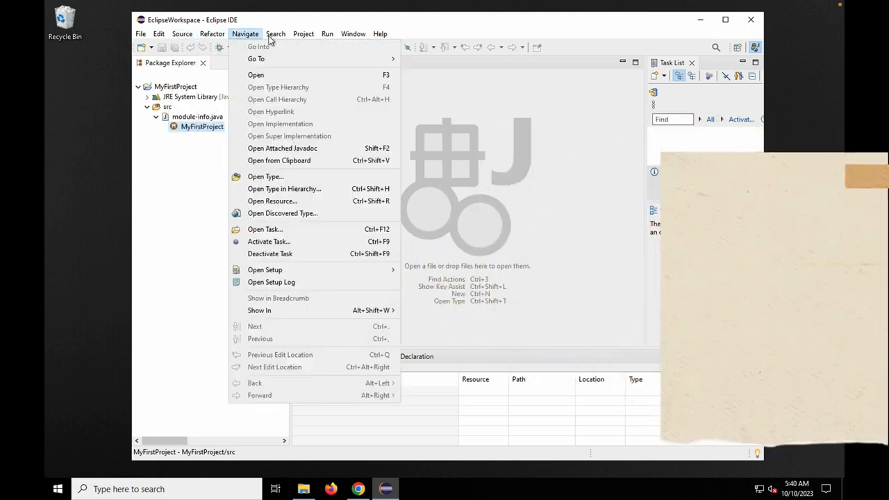
pyautogui.click(303, 33)
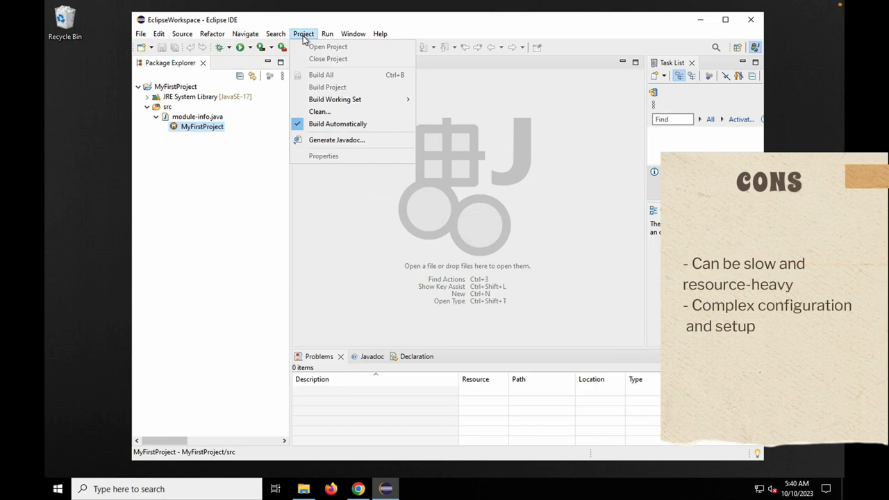
pyautogui.click(328, 33)
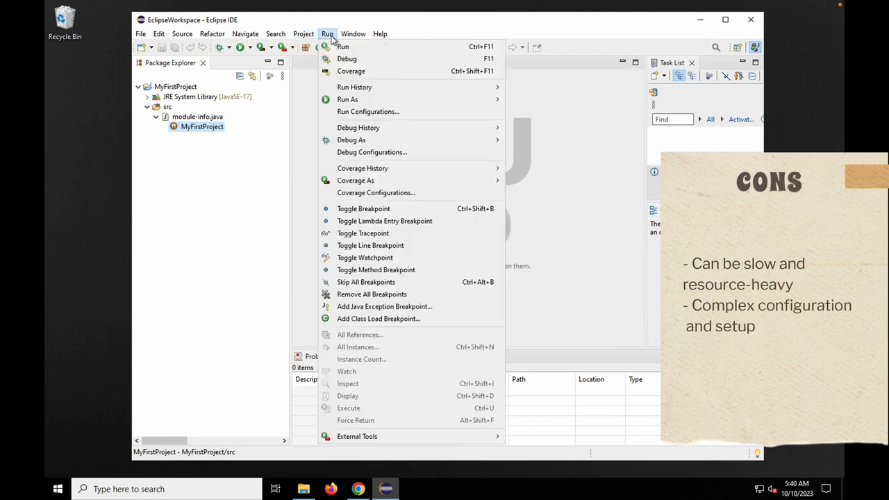
pyautogui.click(353, 34)
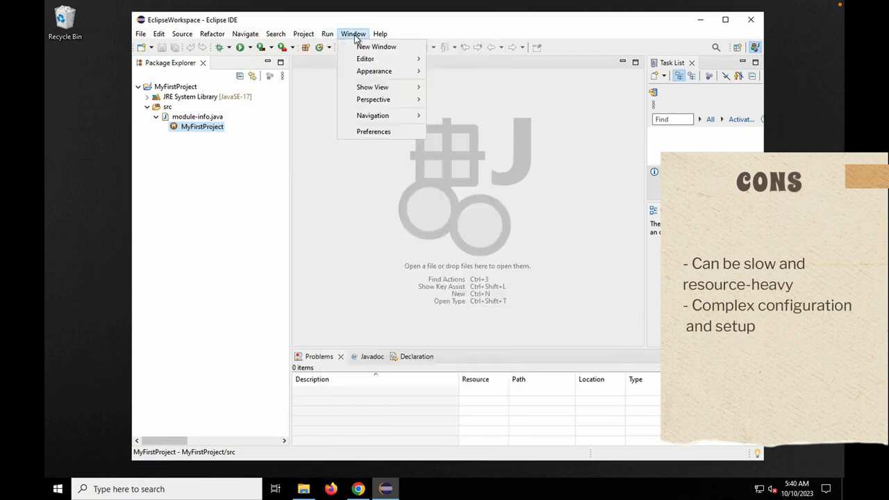
pyautogui.moveTo(366, 58)
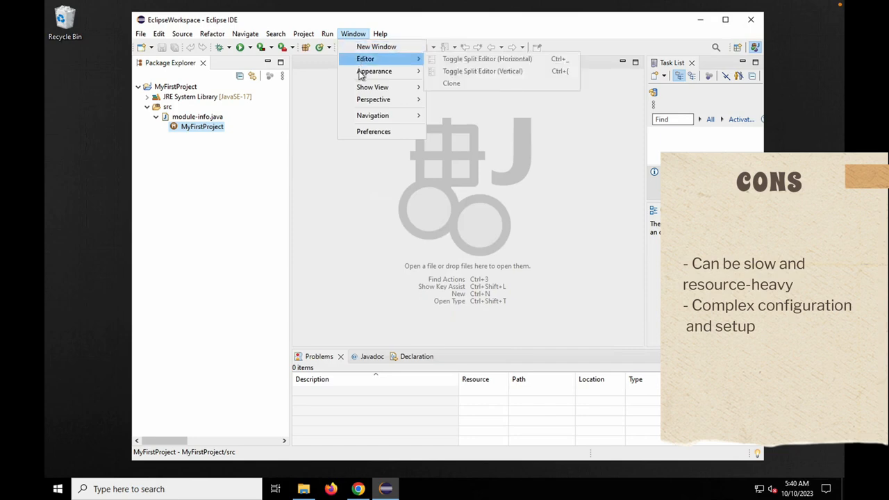
pyautogui.moveTo(376, 47)
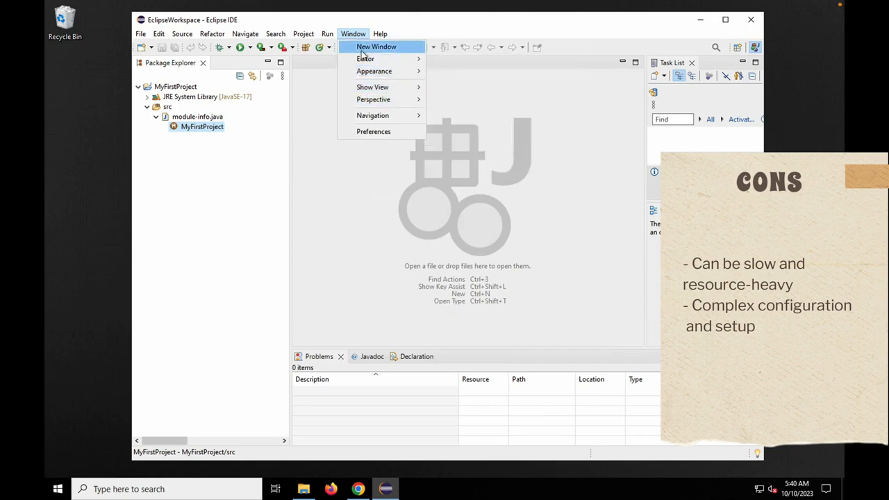
pyautogui.click(379, 34)
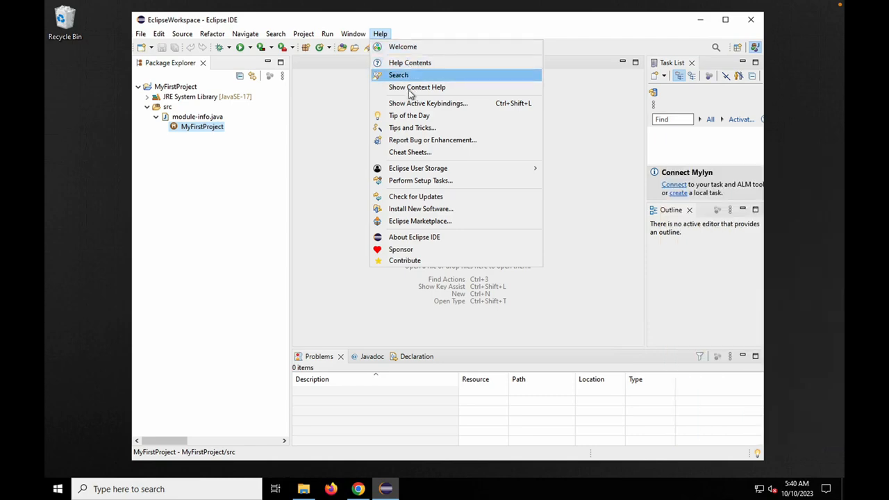
pyautogui.moveTo(417, 168)
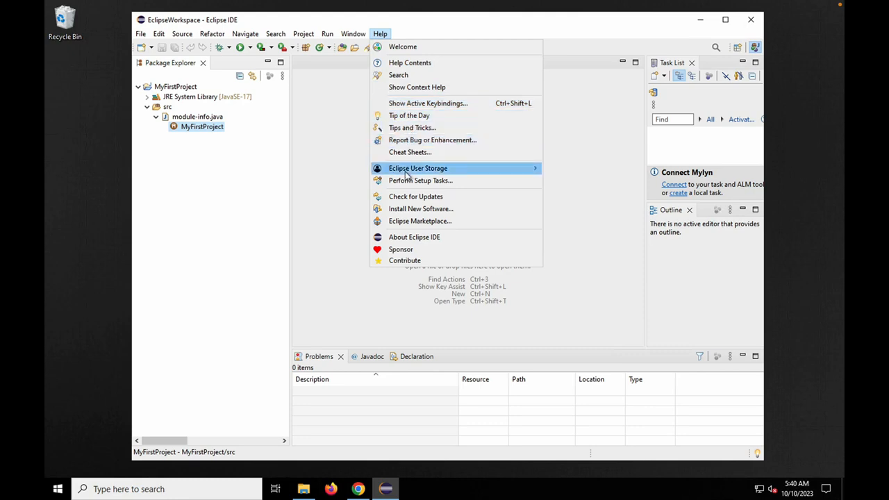
pyautogui.moveTo(406, 220)
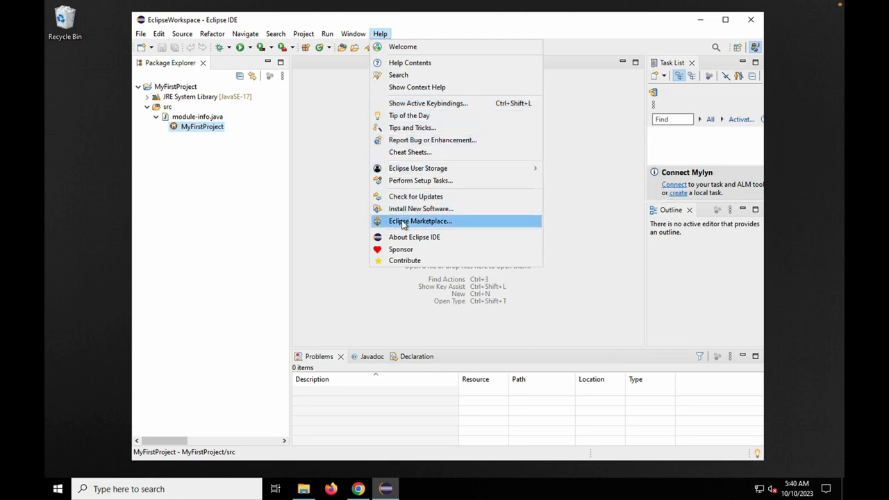
pyautogui.moveTo(402, 208)
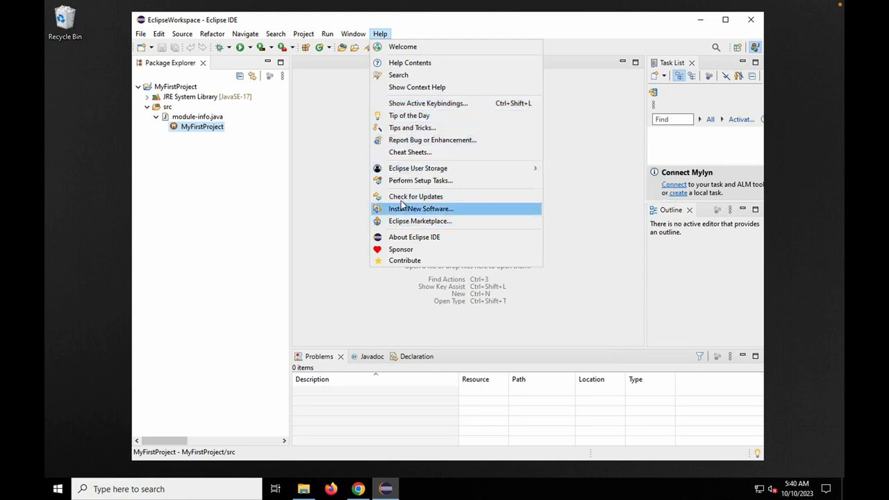
pyautogui.click(414, 236)
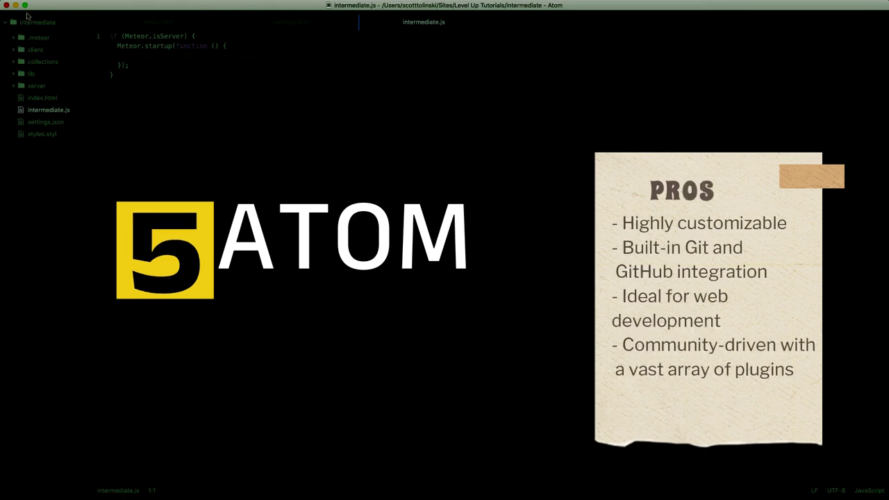
pyautogui.rightClick(42, 23)
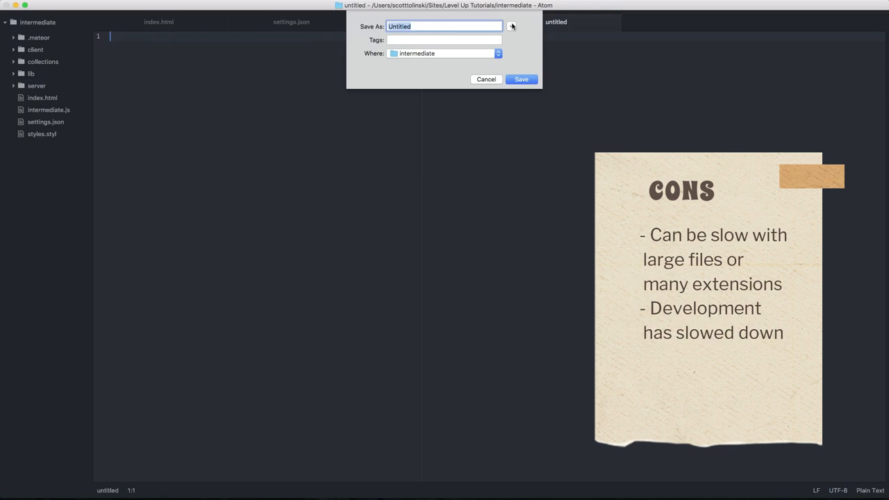
pyautogui.click(511, 26)
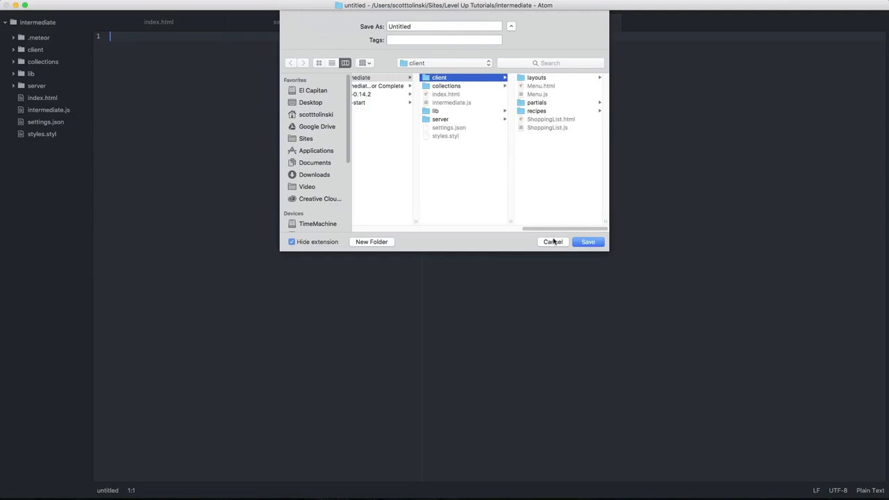
pyautogui.click(553, 242)
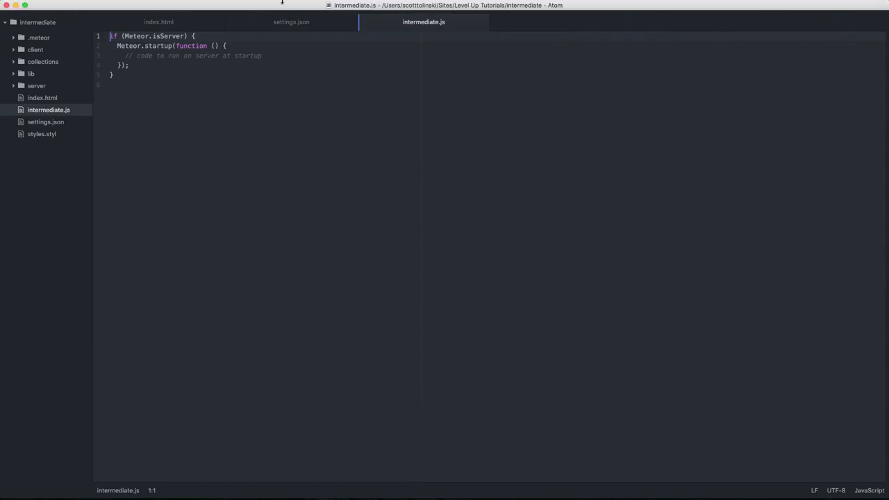
pyautogui.click(153, 6)
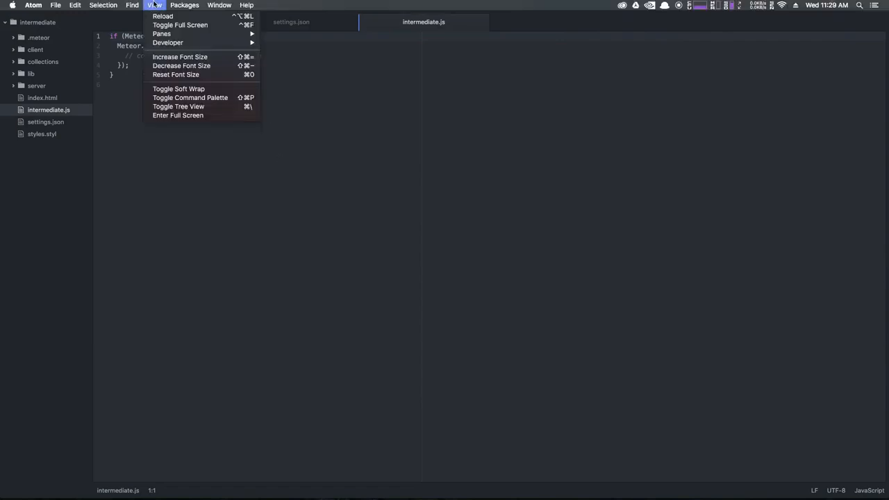
pyautogui.moveTo(178, 46)
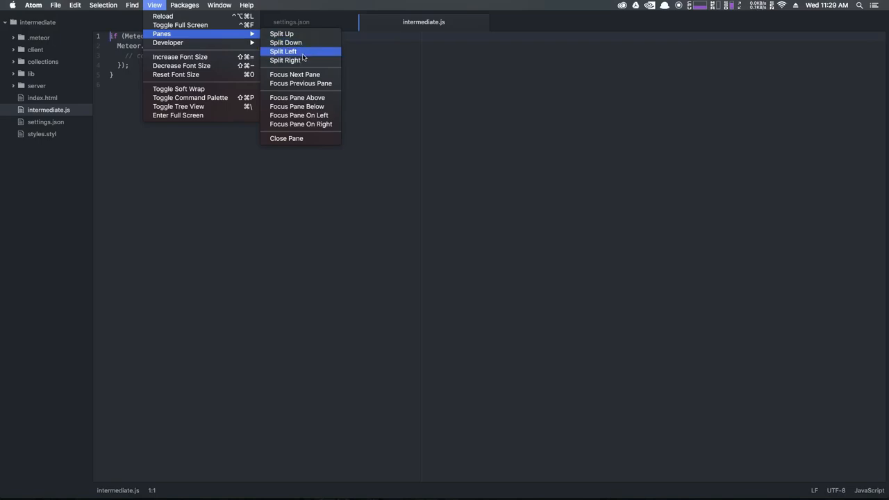
pyautogui.click(286, 50)
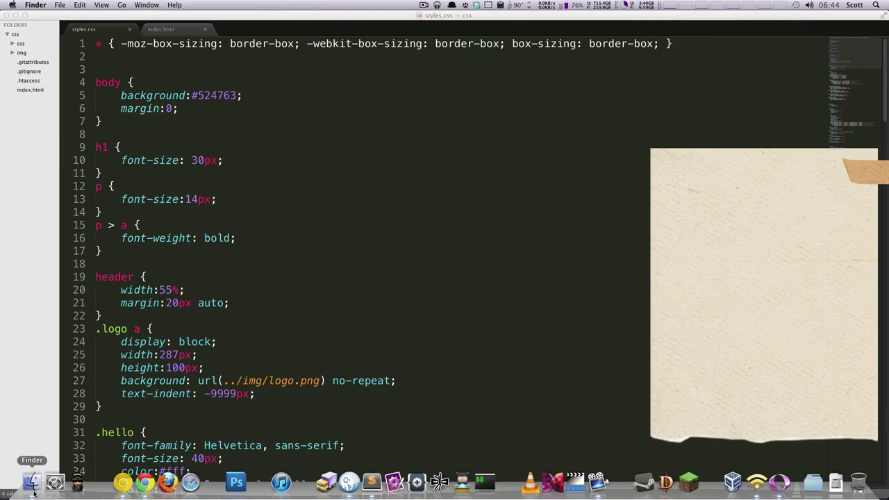
# - Switch the editor to index.html and browse the View menu's Side Bar options
pyautogui.click(32, 478)
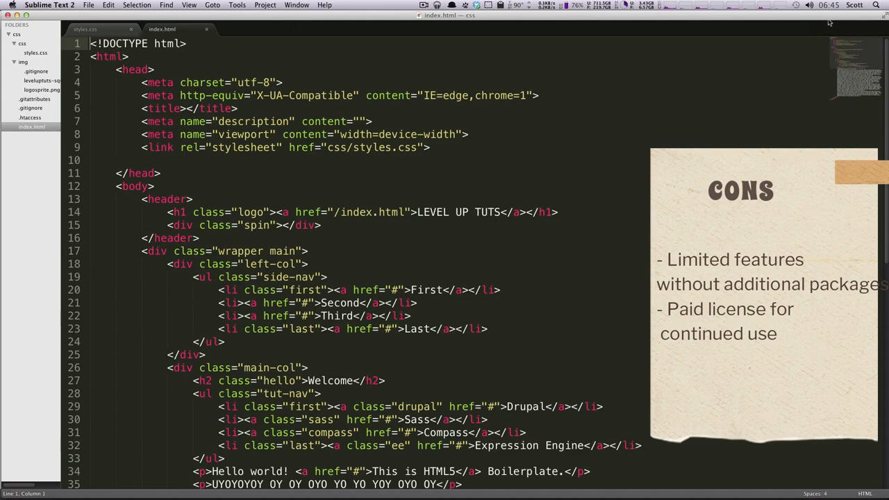
pyautogui.click(189, 6)
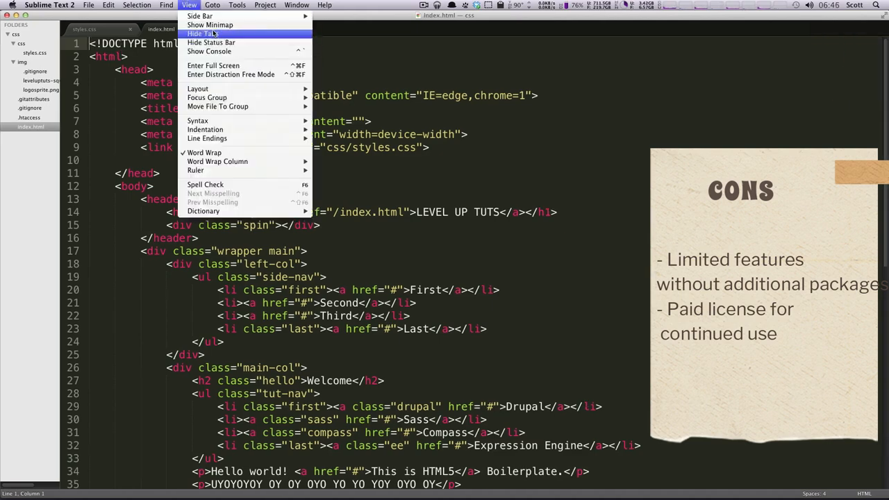
pyautogui.click(202, 33)
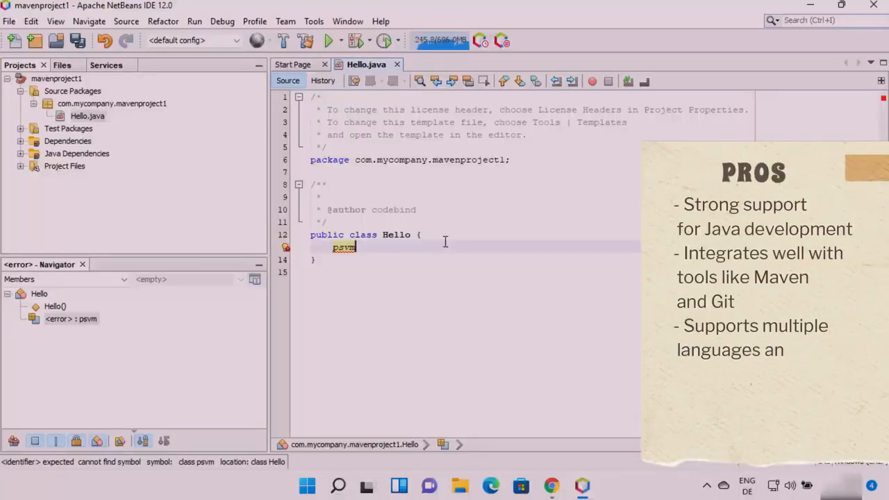
# - Expand psvm into a public static void main(String[] args) method in class Hello
pyautogui.press('ctrl+space')
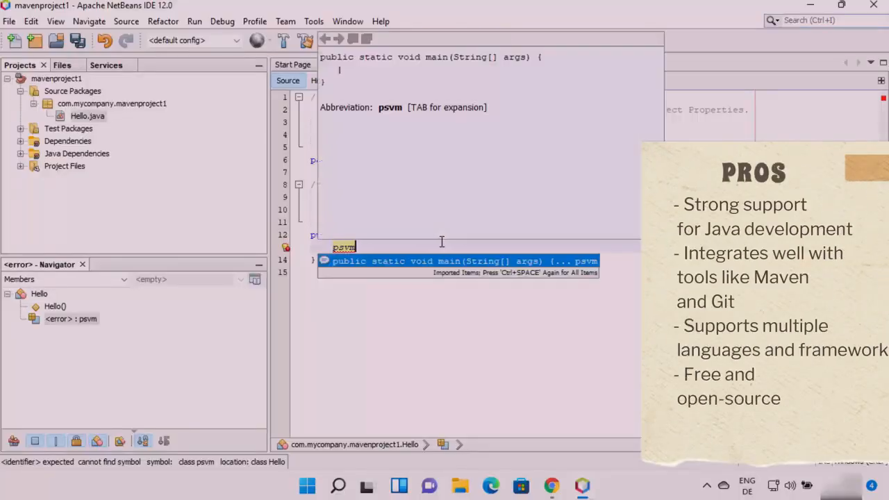
pyautogui.moveTo(409, 264)
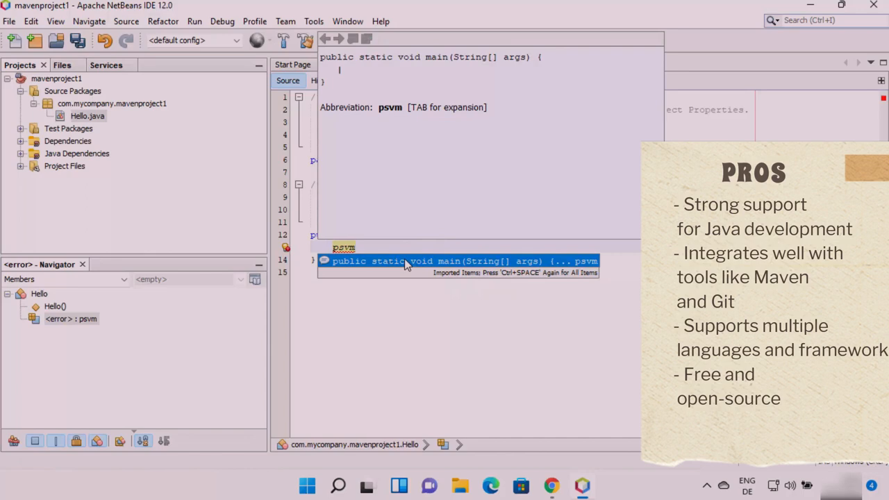
pyautogui.press('Tab')
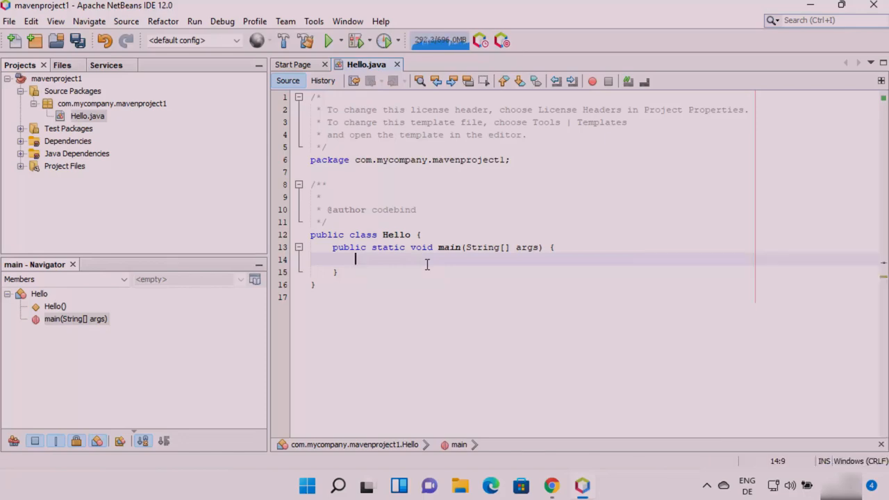
# - Write System.out.println("Hello World") inside the main method
pyautogui.write('Syste')
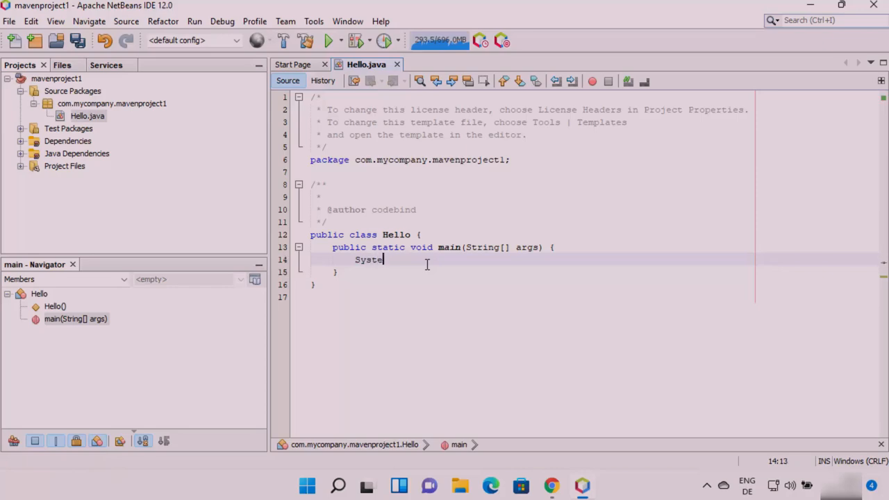
pyautogui.write('m.out')
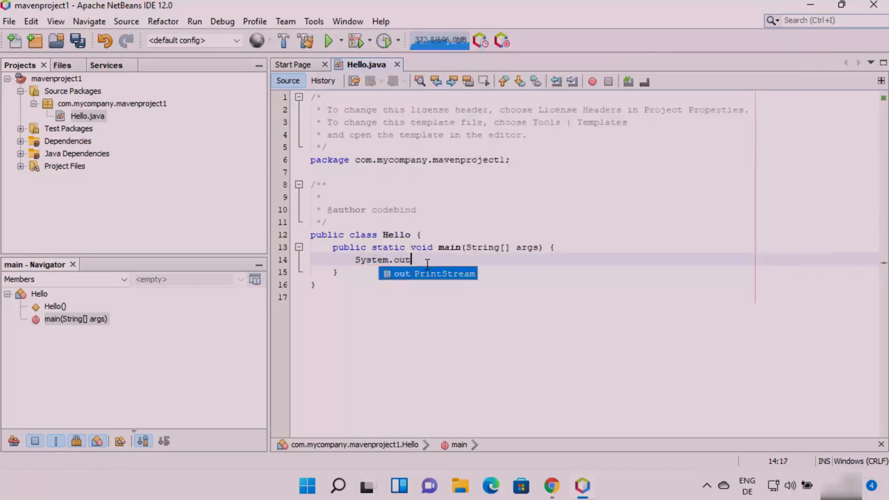
pyautogui.write('.println();')
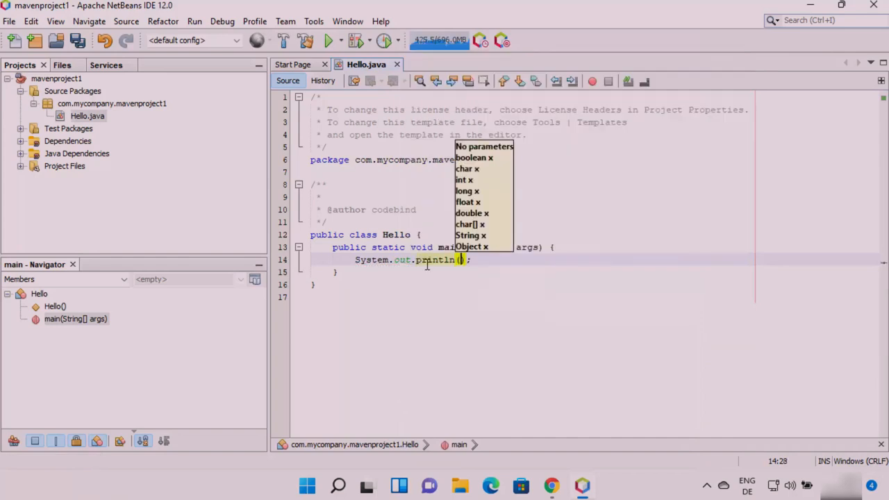
pyautogui.write('"')
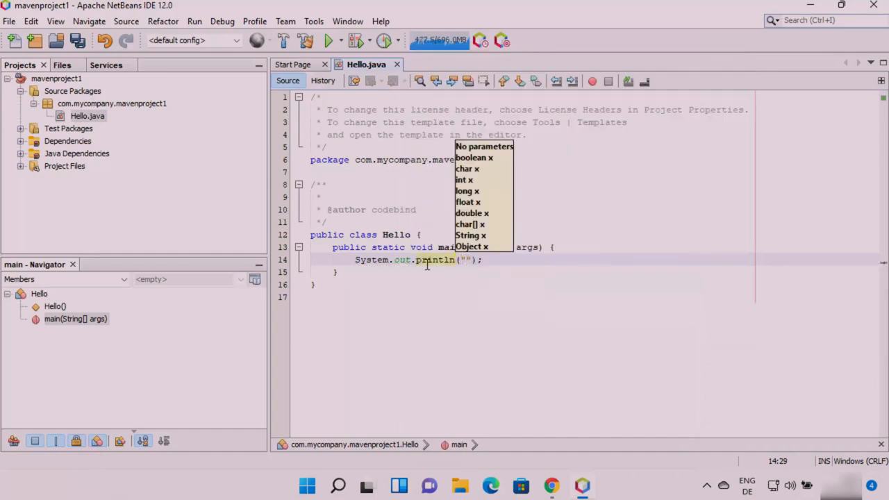
pyautogui.write('Hell')
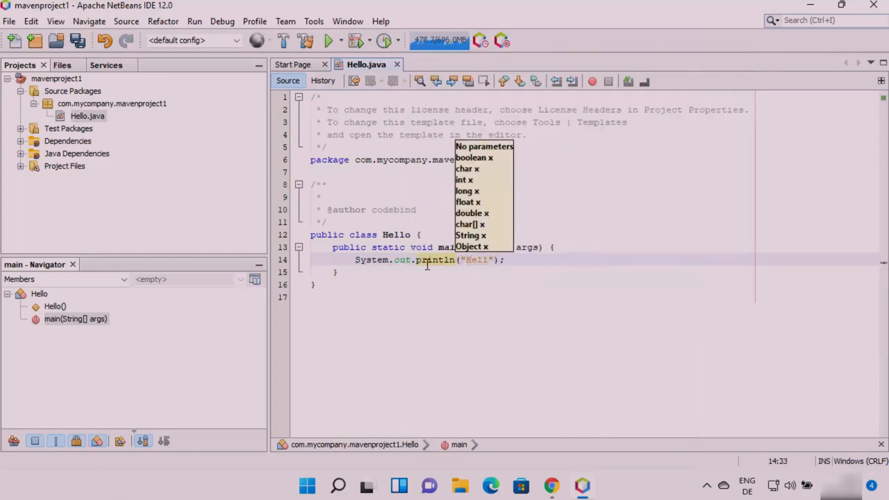
pyautogui.write('o World')
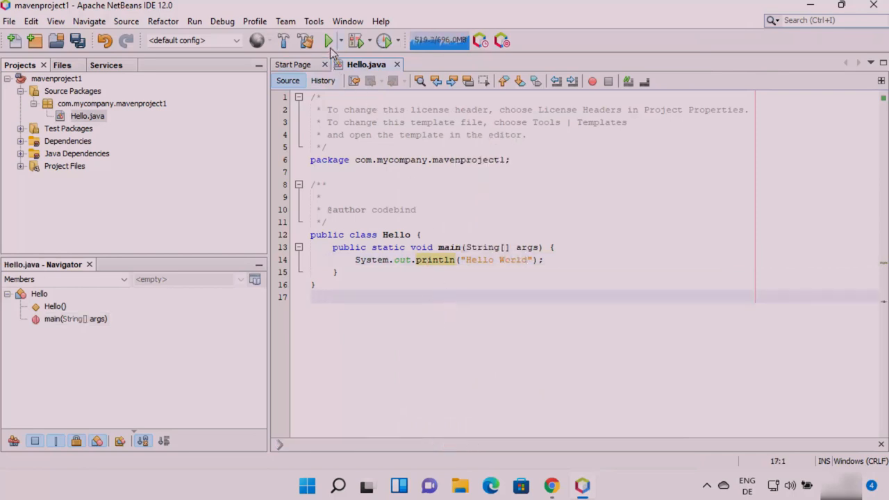
pyautogui.moveTo(326, 40)
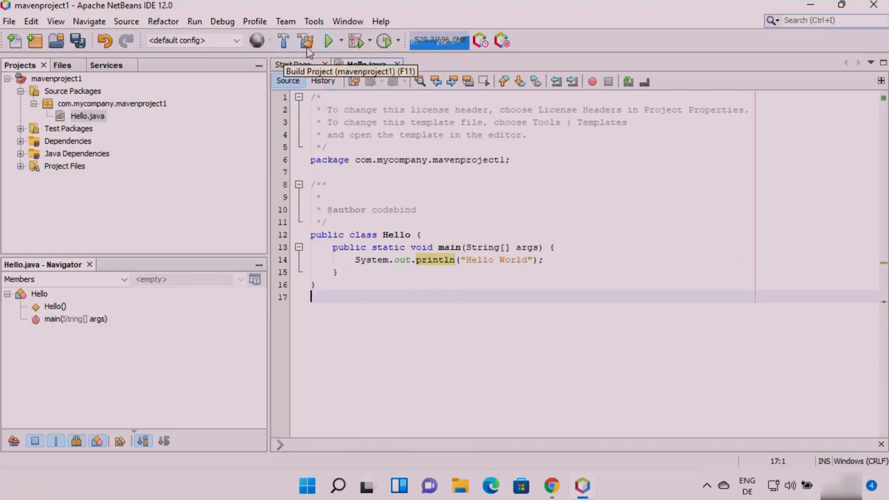
pyautogui.moveTo(306, 43)
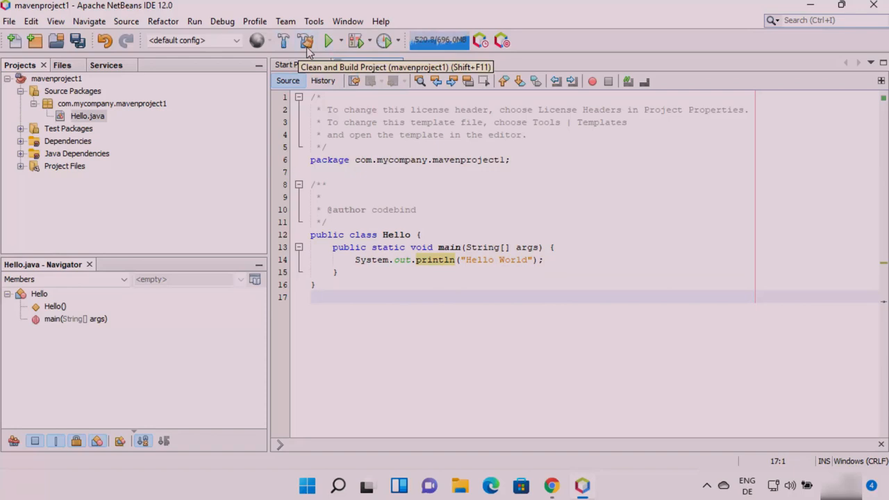